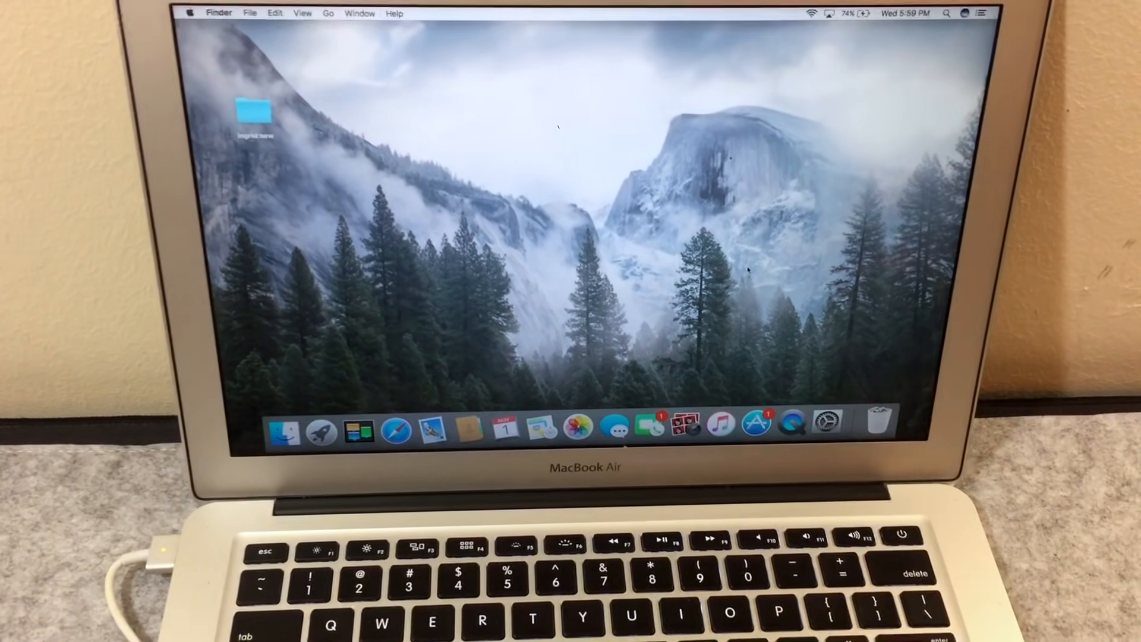
mouse_move(722, 424)
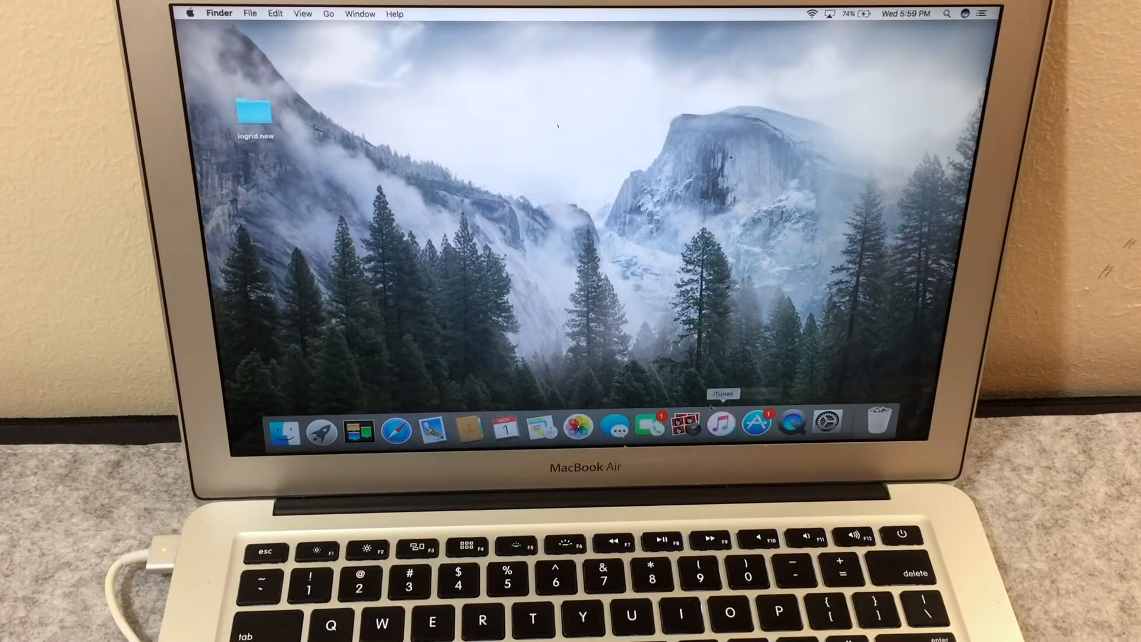
Step: Launch System Preferences from the Dock to reach the iCloud pane
click(830, 420)
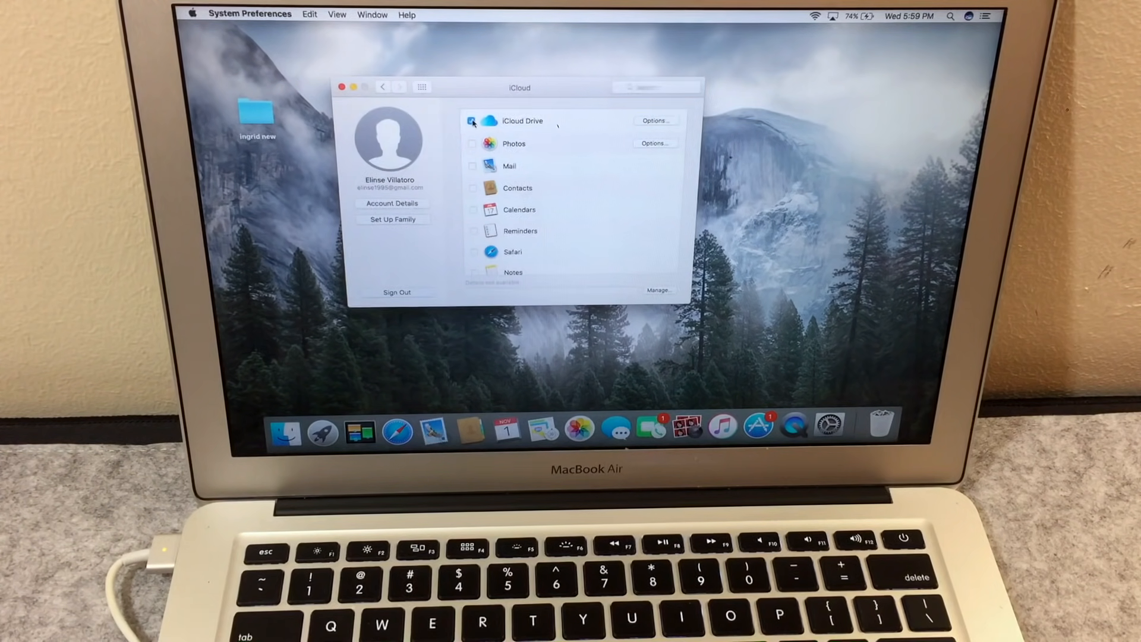
Step: Turn off iCloud Drive, removing its documents from this Mac and stopping updates
click(472, 120)
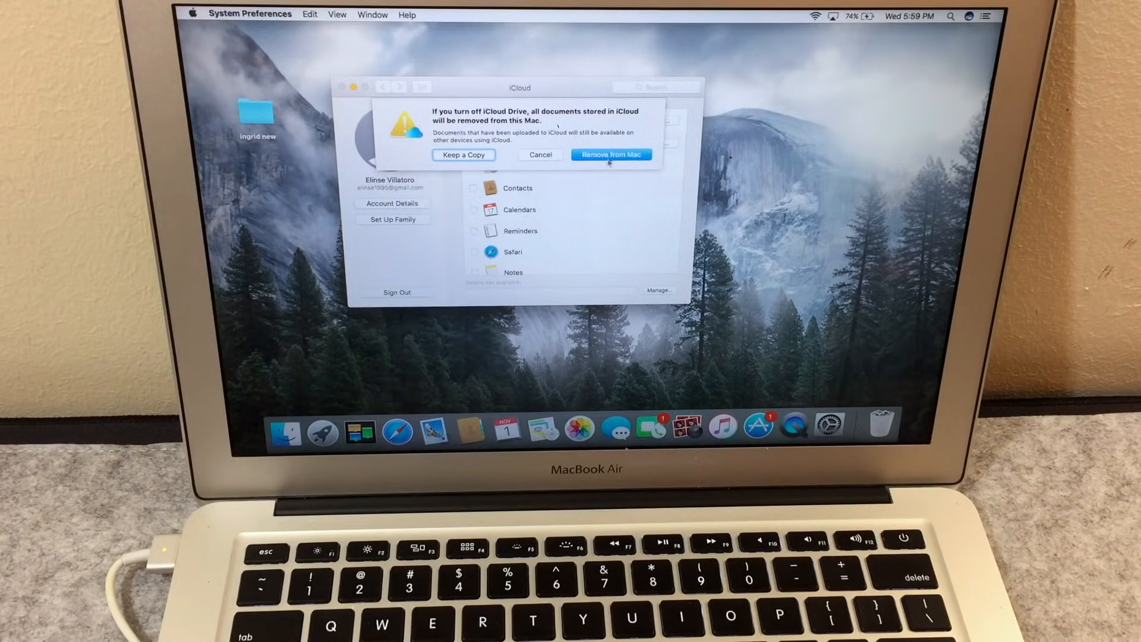
click(611, 155)
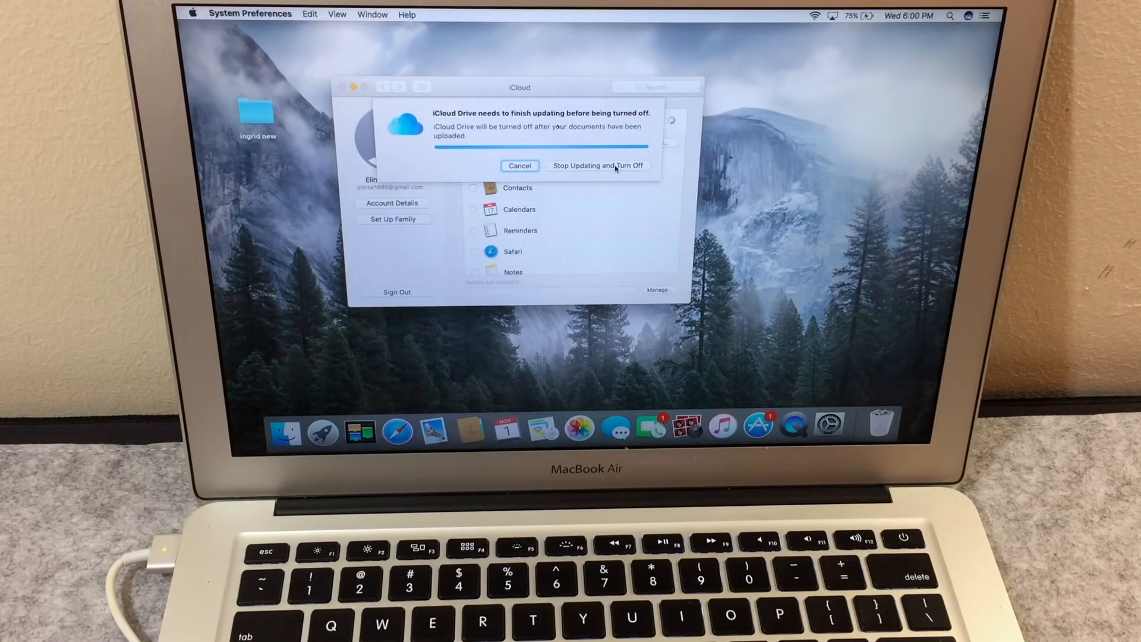
click(597, 166)
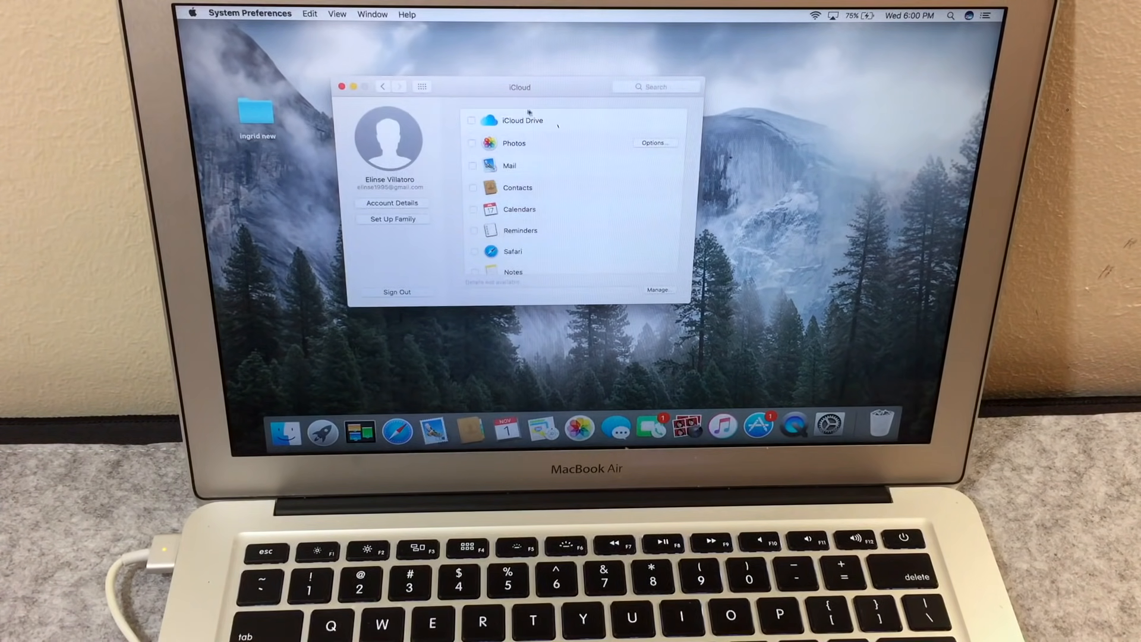
scroll(down, 3)
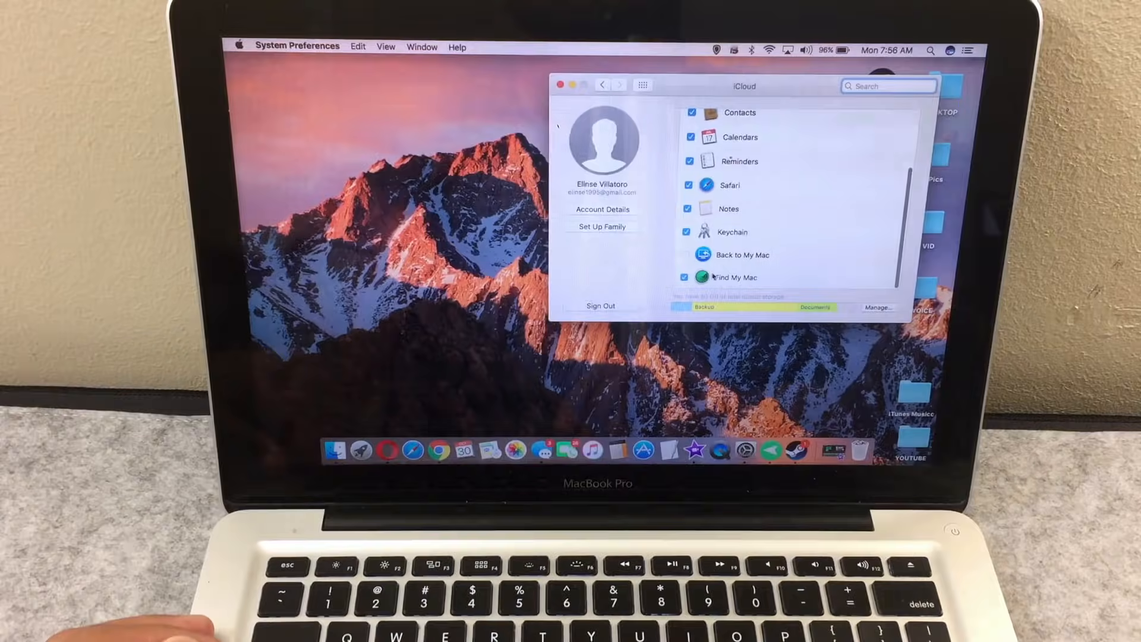
Step: Disable Find My Mac and sign out of the iCloud account
click(686, 254)
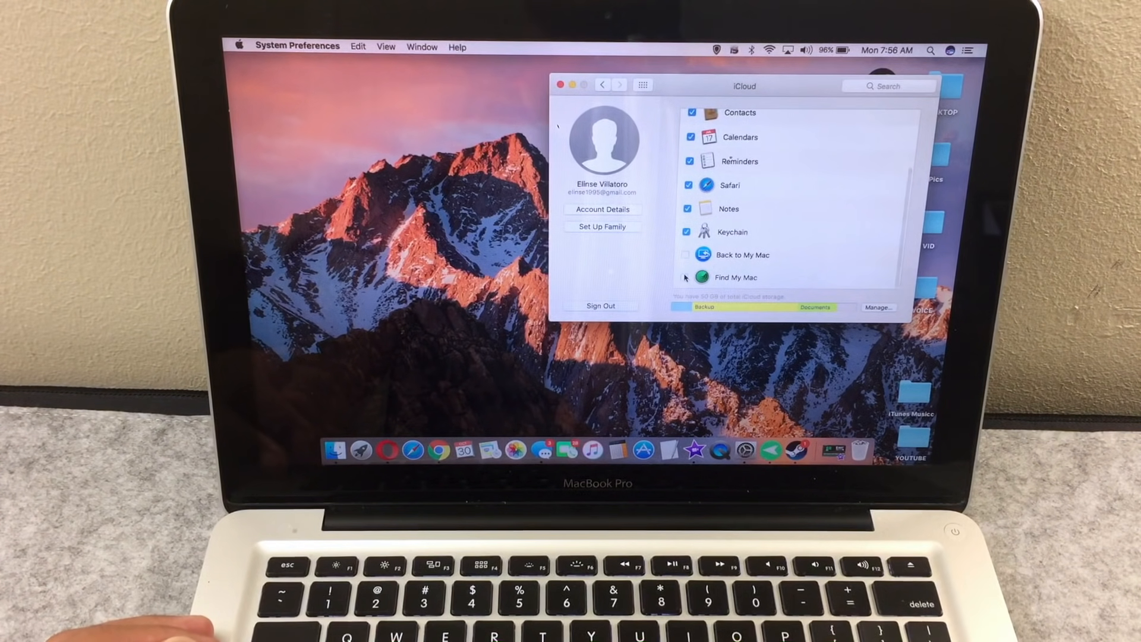
click(688, 277)
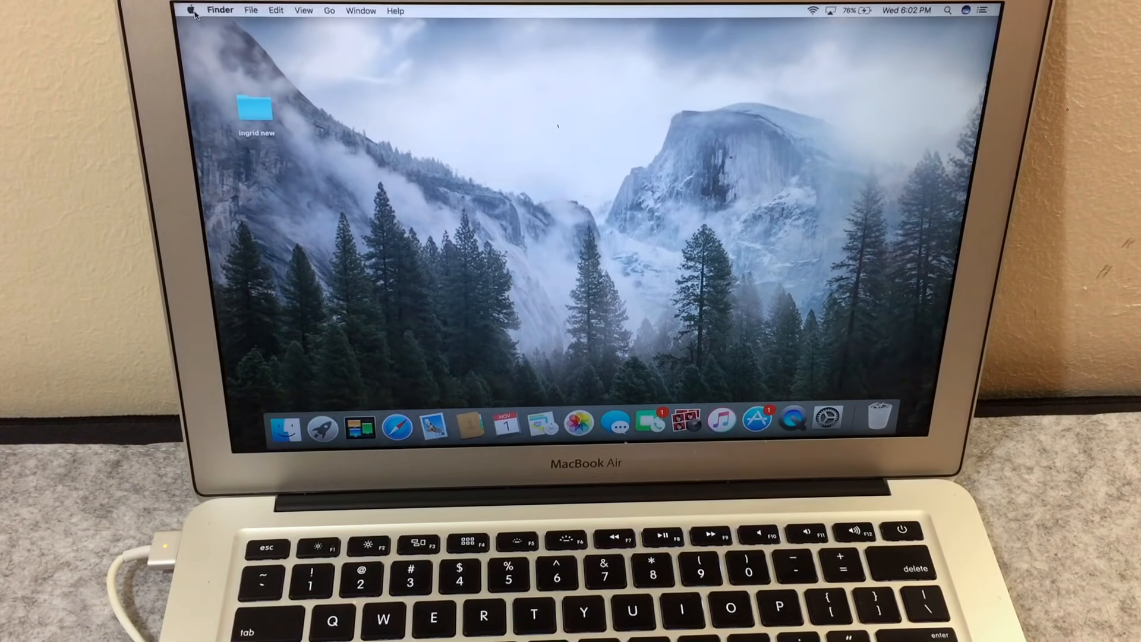
Step: Restart the Mac from the Apple menu, confirming Restart, to boot into recovery
click(191, 9)
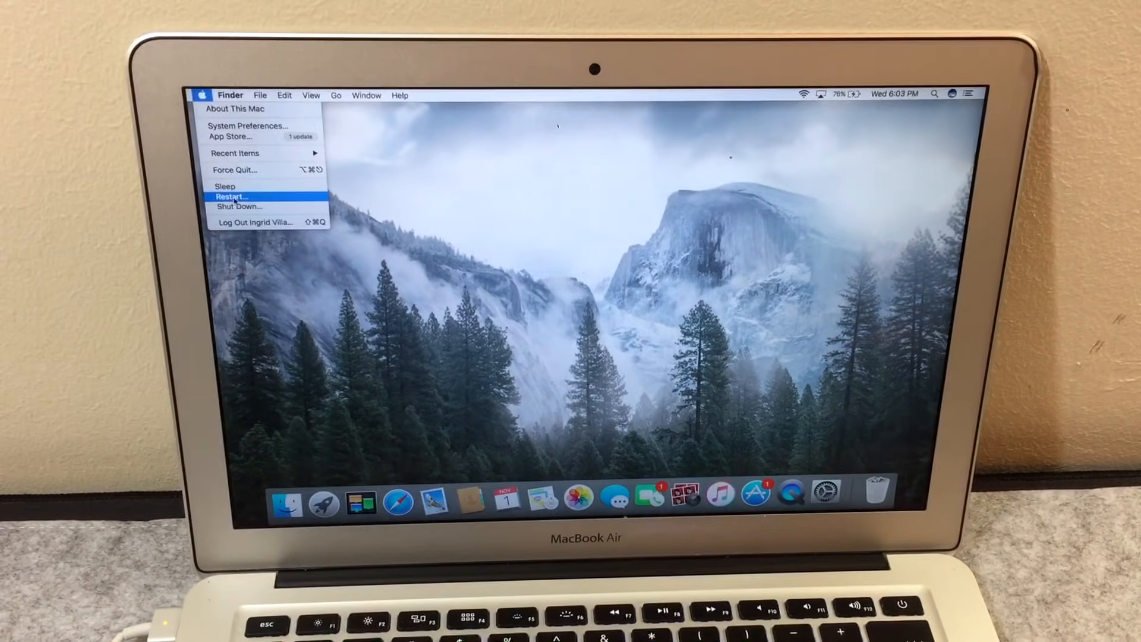
click(230, 196)
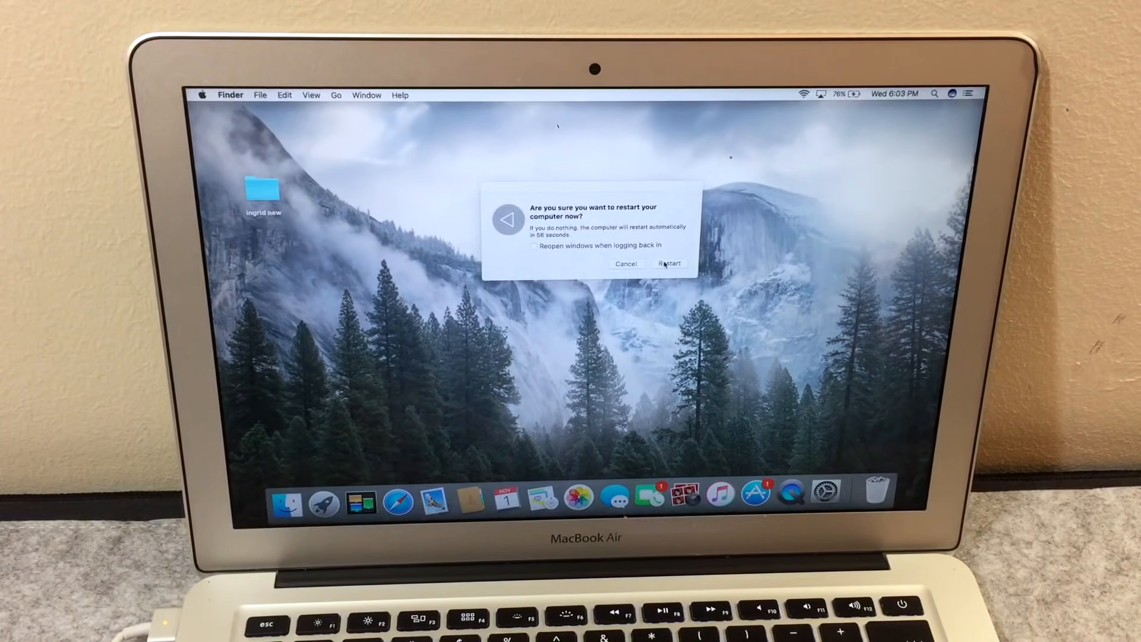
click(669, 263)
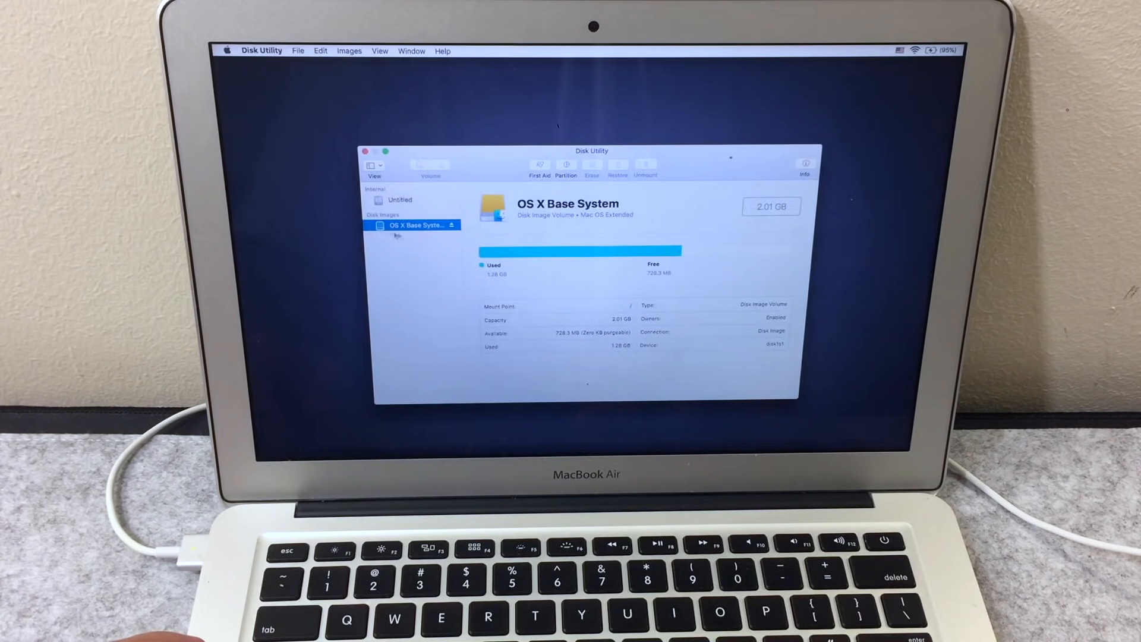
Step: Switch the Disk Utility sidebar view to Show All Devices
click(371, 165)
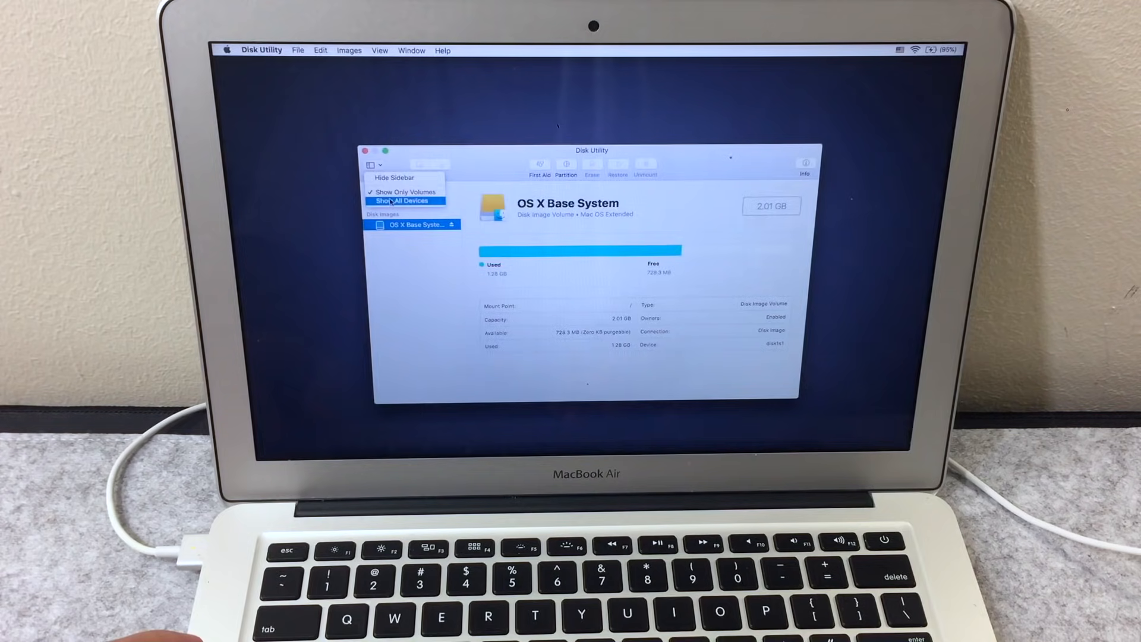
click(405, 201)
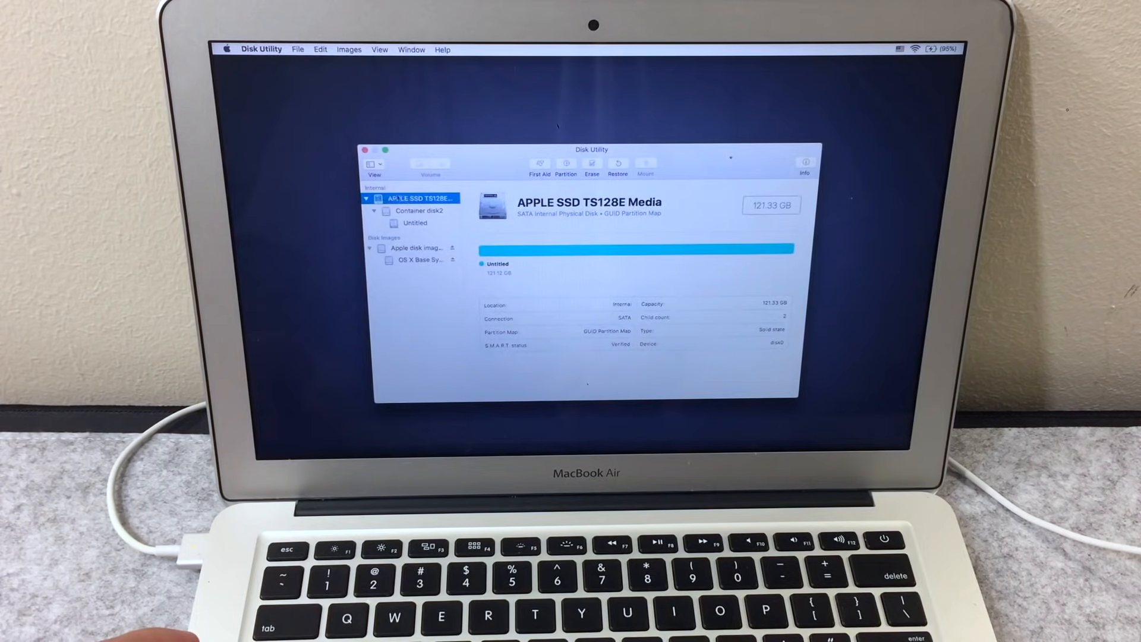
Step: Erase Container disk2 using Mac OS Extended (Journaled) format
click(419, 211)
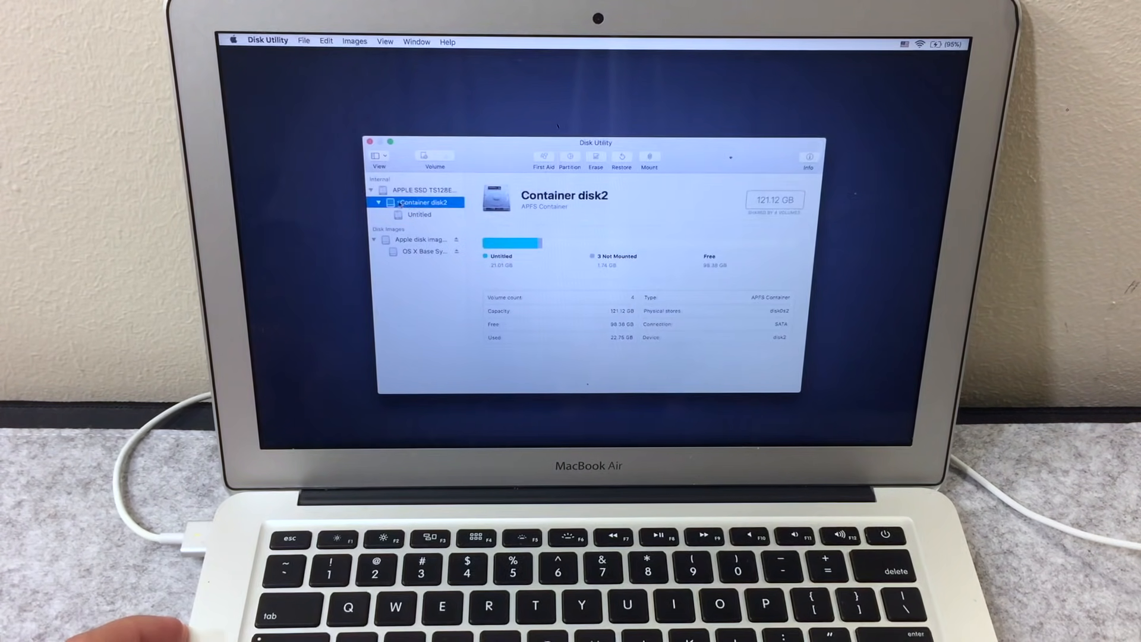
click(594, 157)
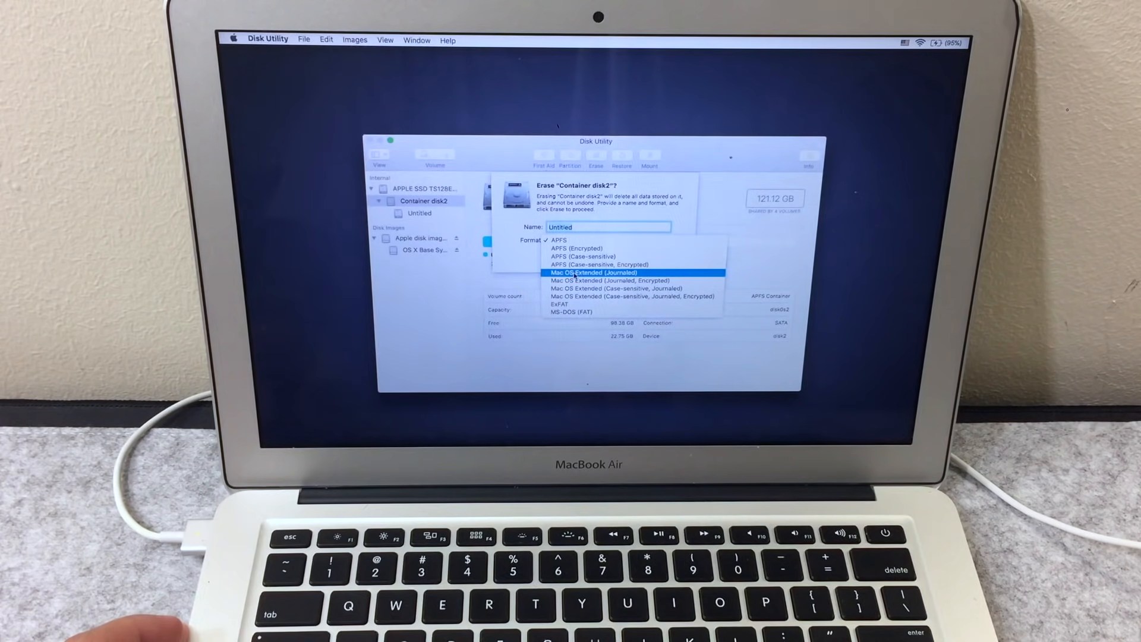
click(591, 272)
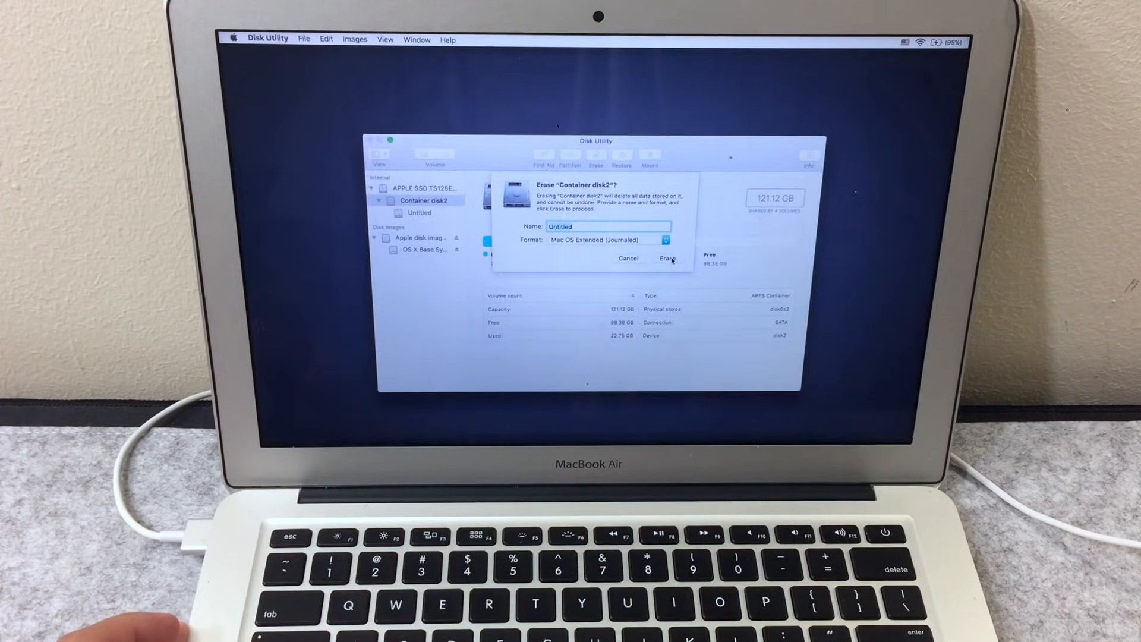
click(667, 258)
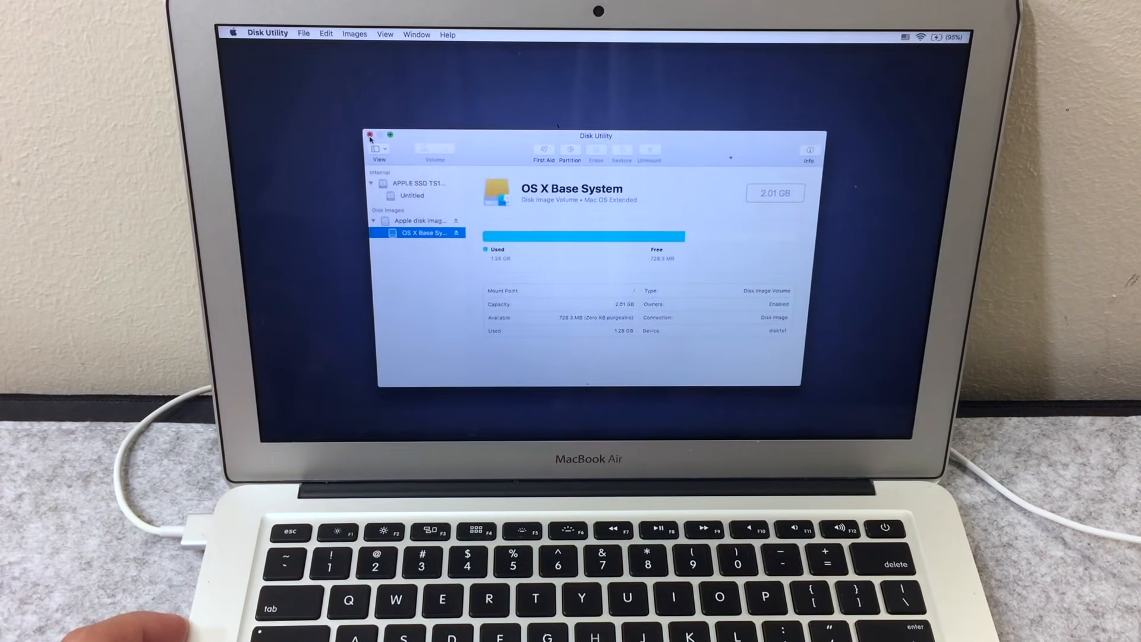
Step: Quit Disk Utility, choose Reinstall macOS, and agree to the High Sierra license
click(368, 134)
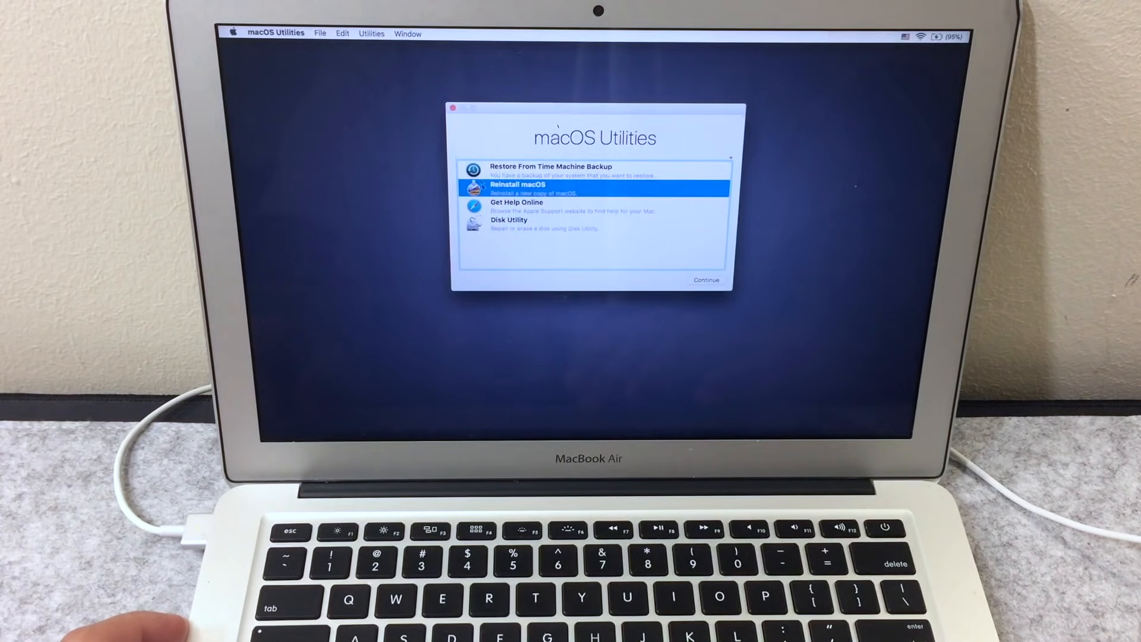
click(706, 280)
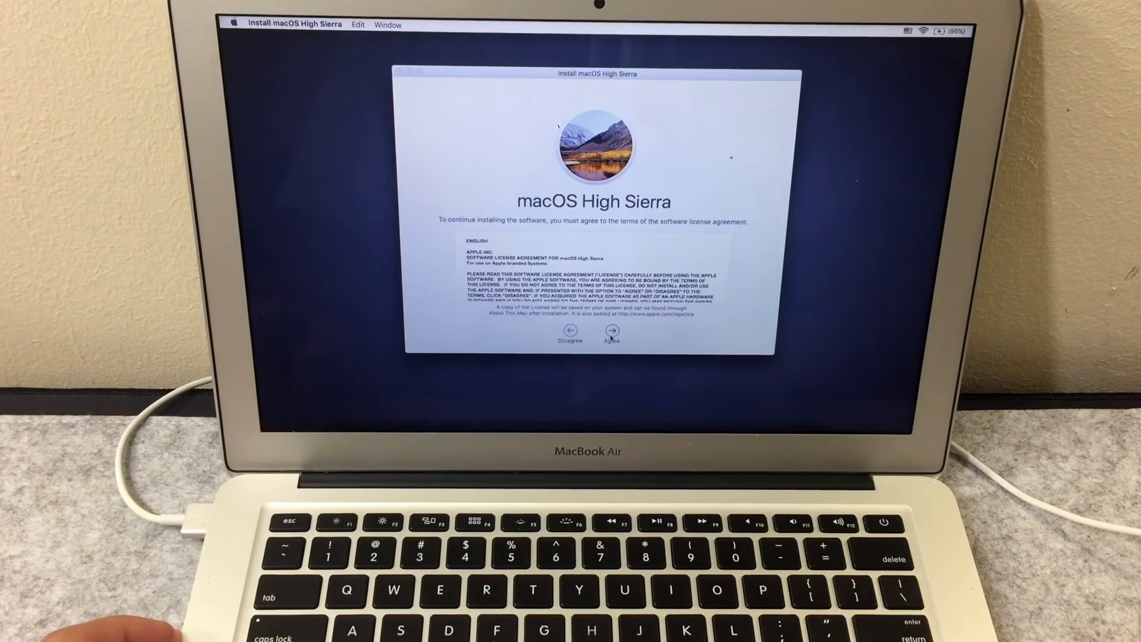
click(611, 339)
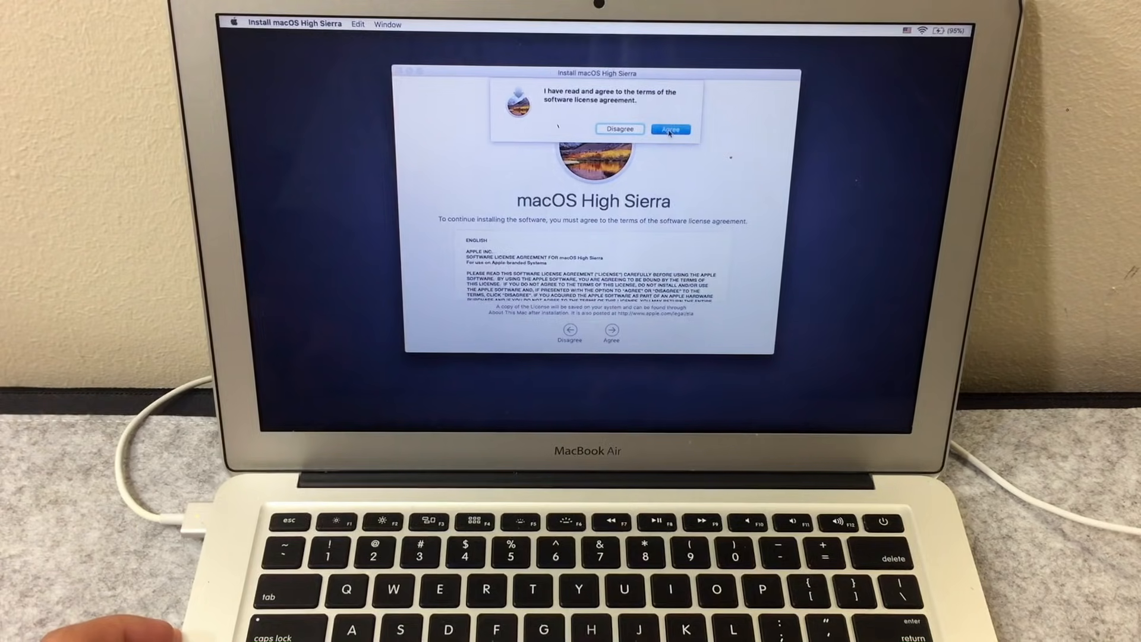
click(670, 129)
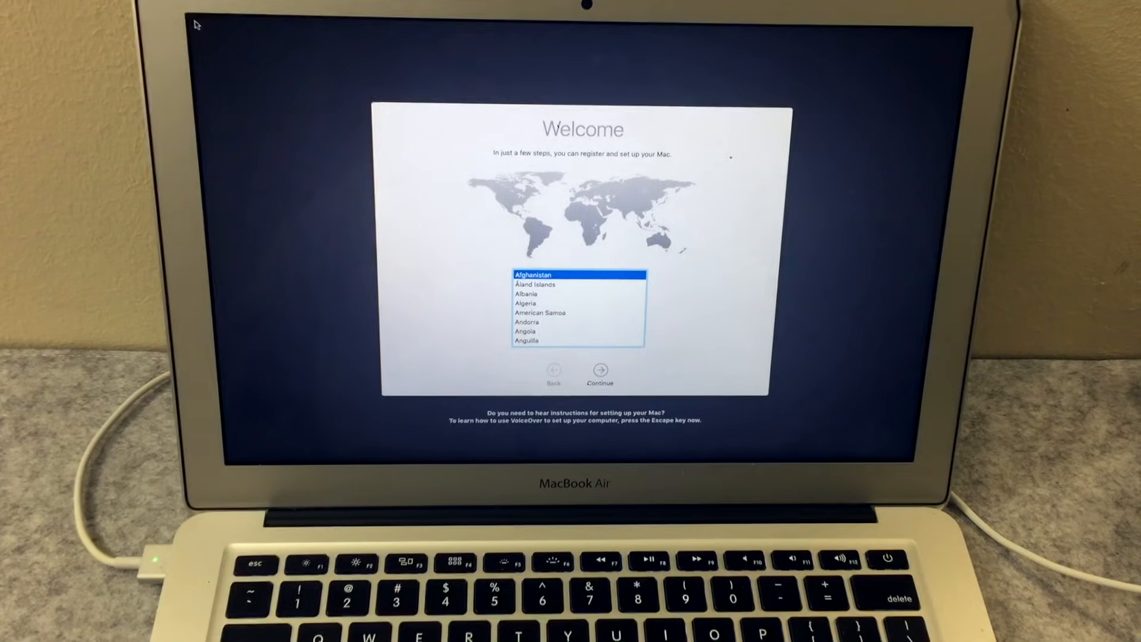
Step: Select United States from the Welcome country list
scroll(down, 3)
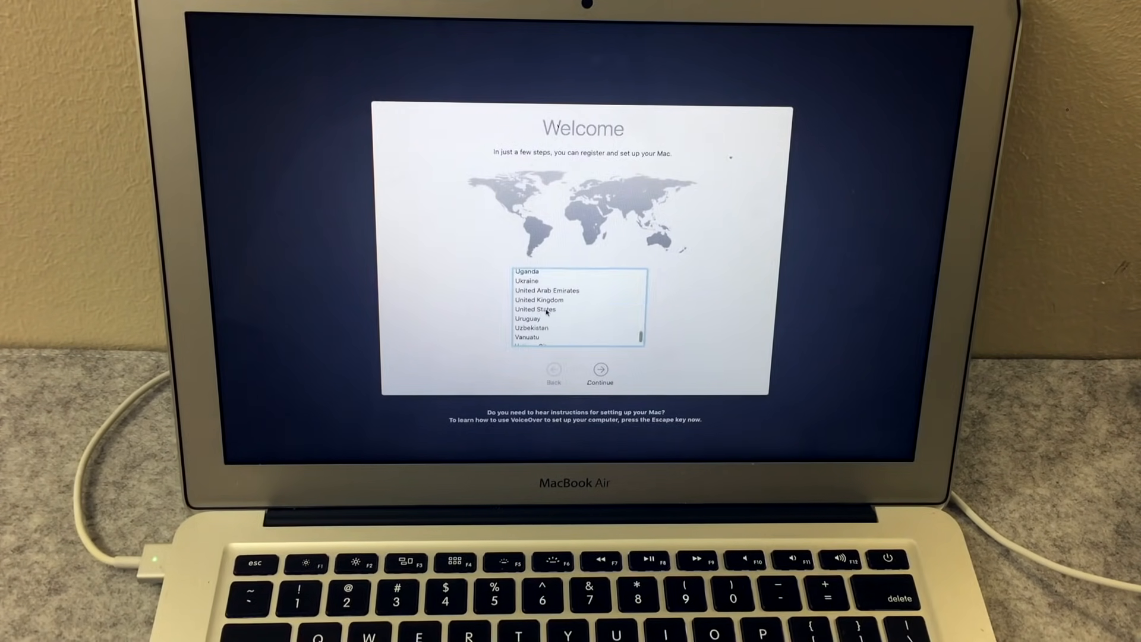
click(599, 373)
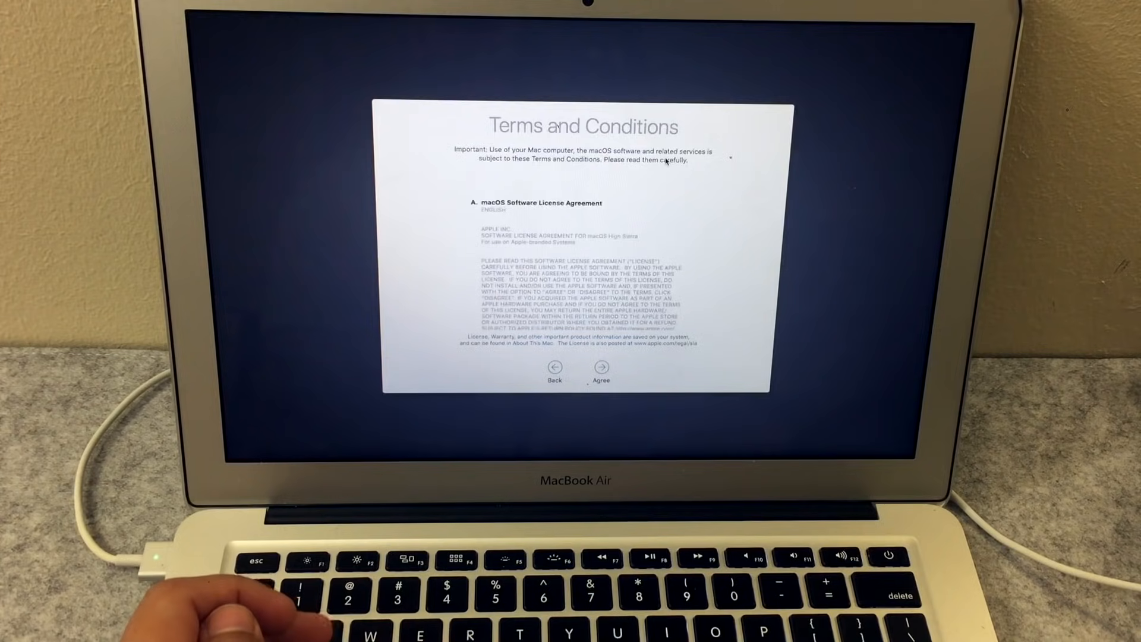